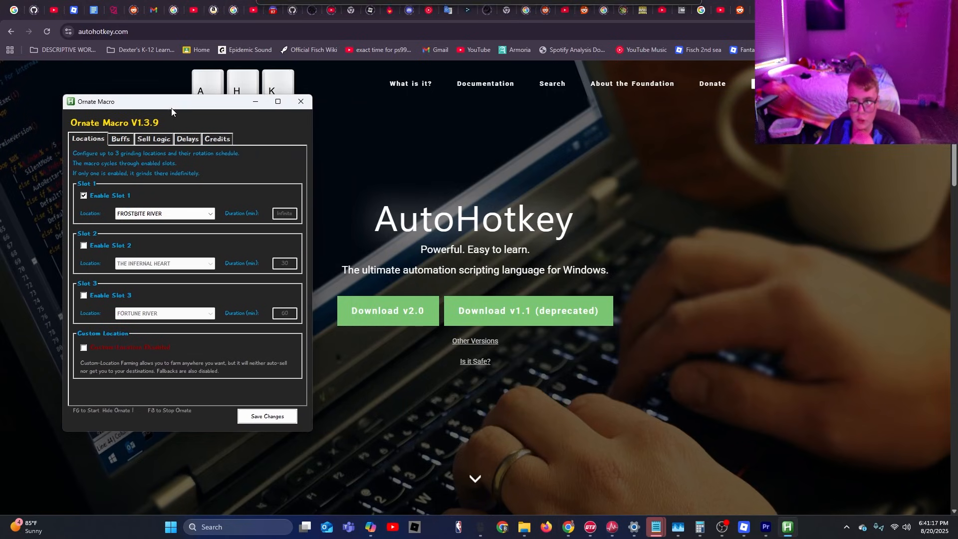
mouse_move(509, 316)
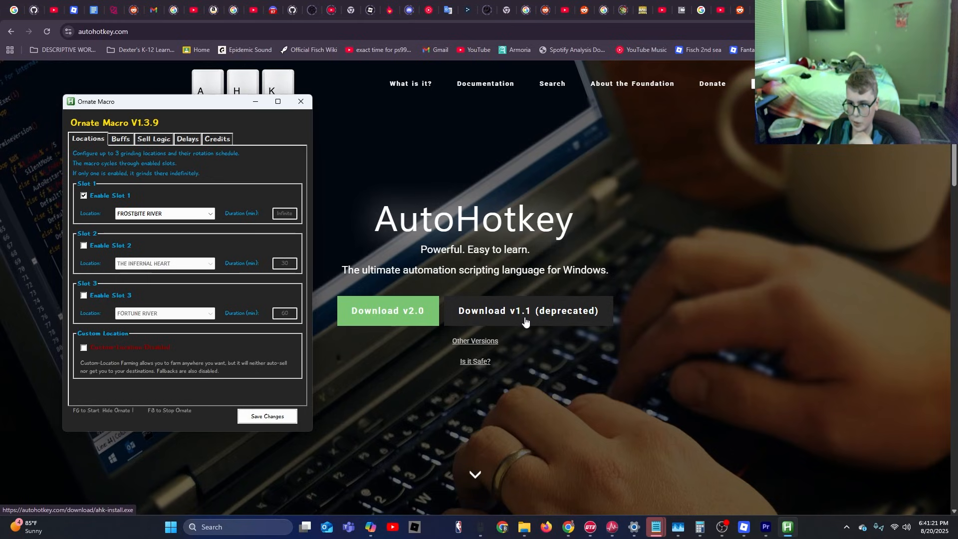
Download the deprecated AutoHotkey v1.1 installer and check it in the downloads panel
click(910, 31)
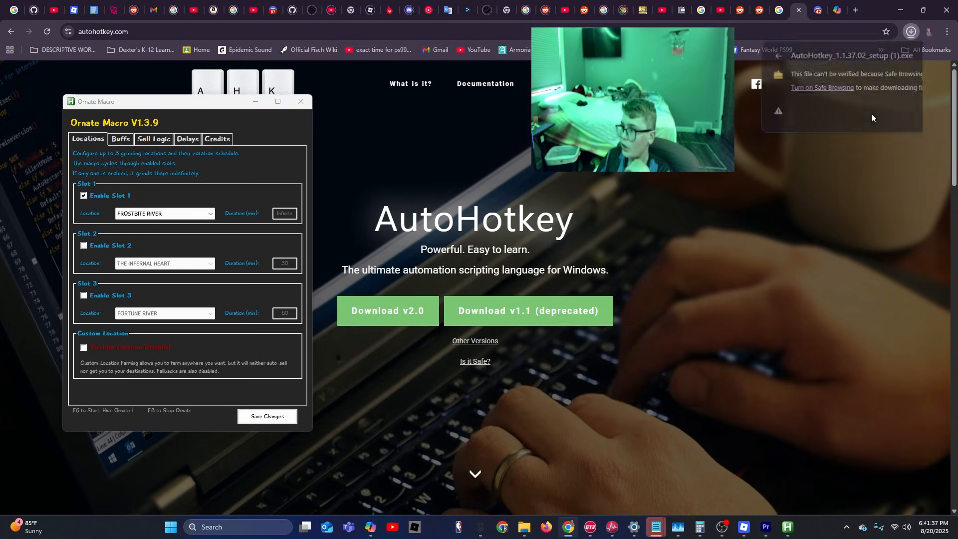
click(909, 32)
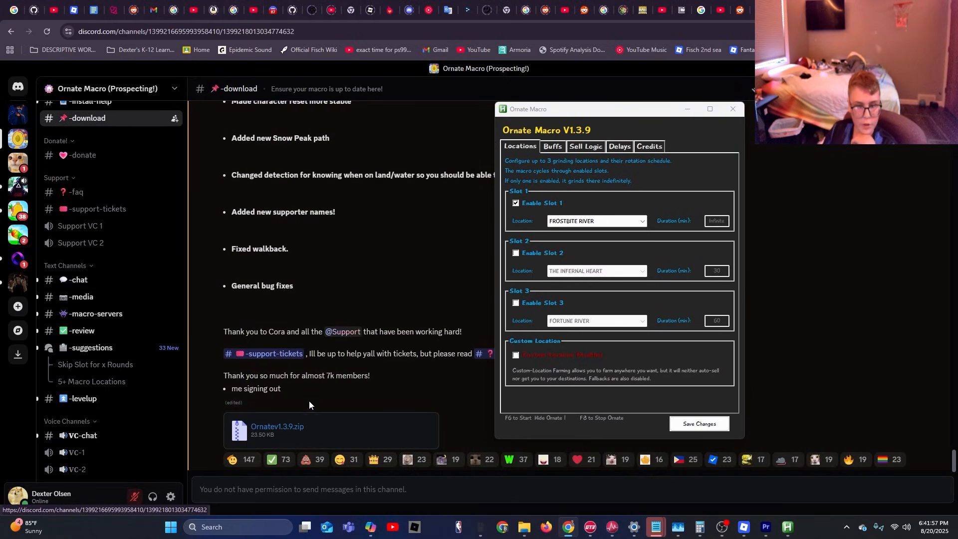
mouse_move(287, 431)
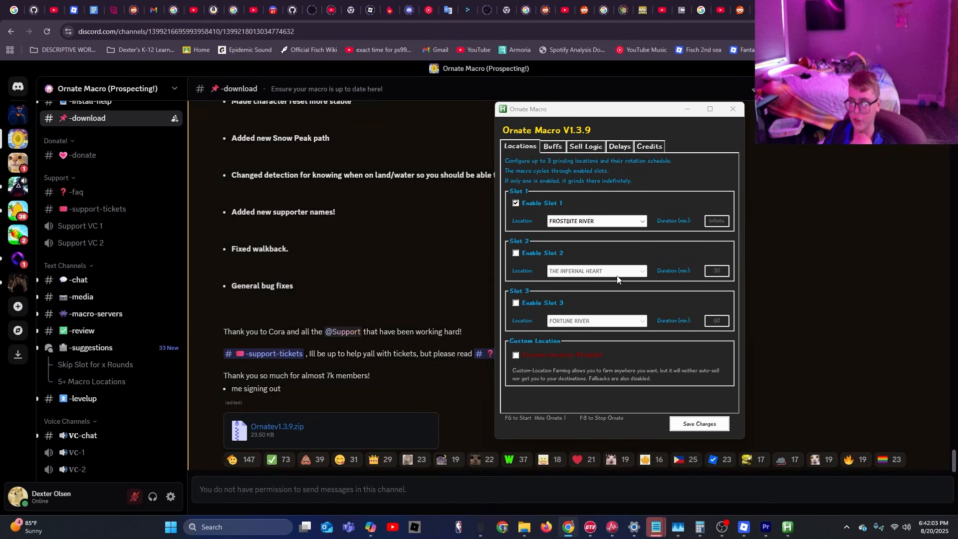
mouse_move(661, 412)
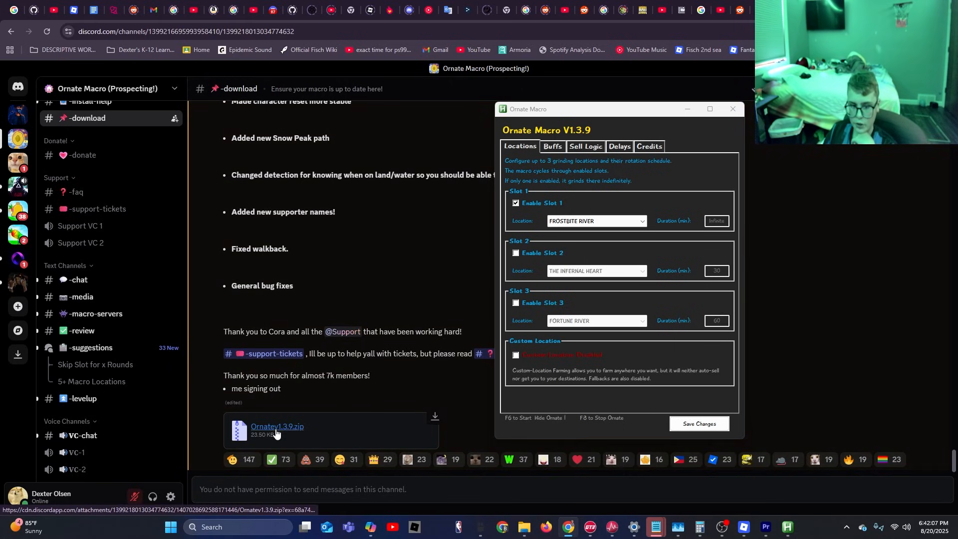
Download Ornatev1.3.9.zip from #download, continuing past the dangerous-download warning
click(276, 426)
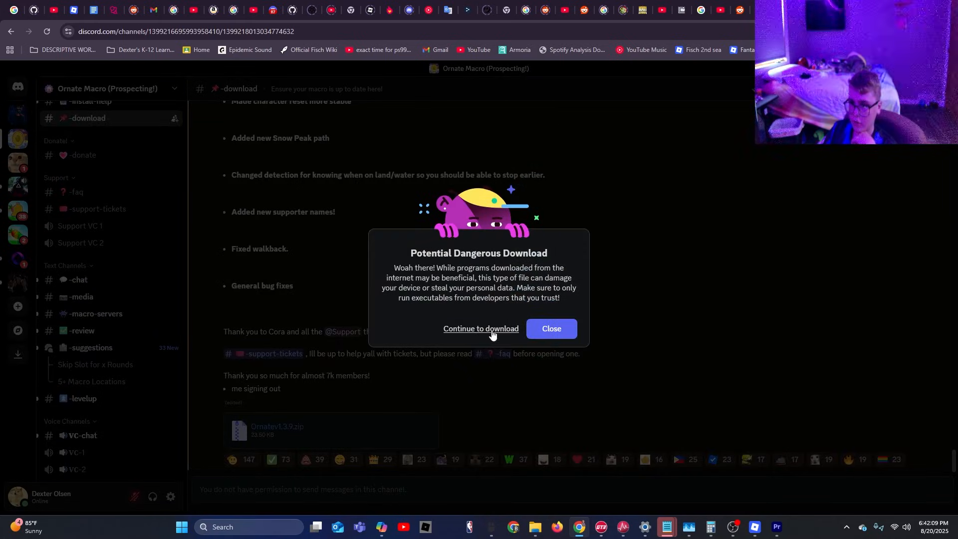
click(550, 328)
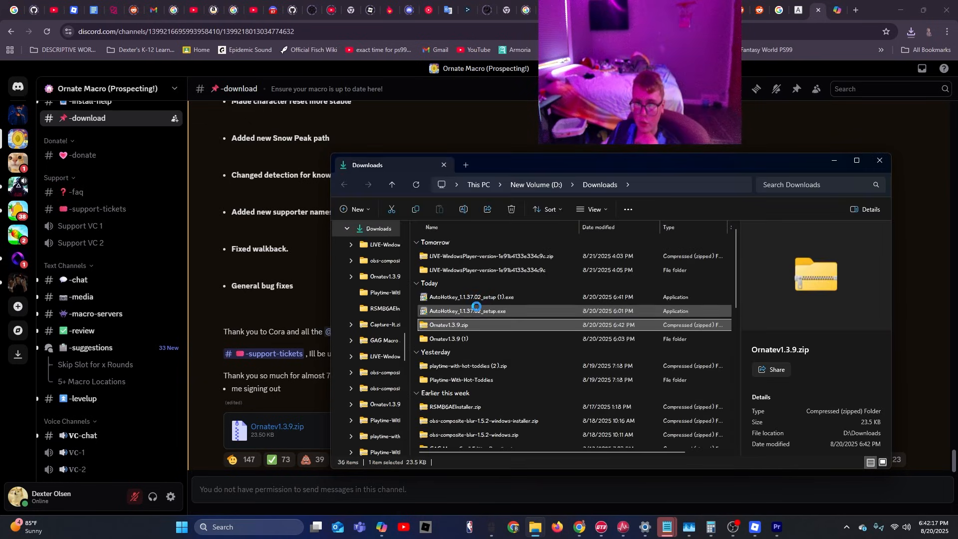
Extract Ornatev1.3.9.zip via Extract All and open the extracted folder
right_click(446, 325)
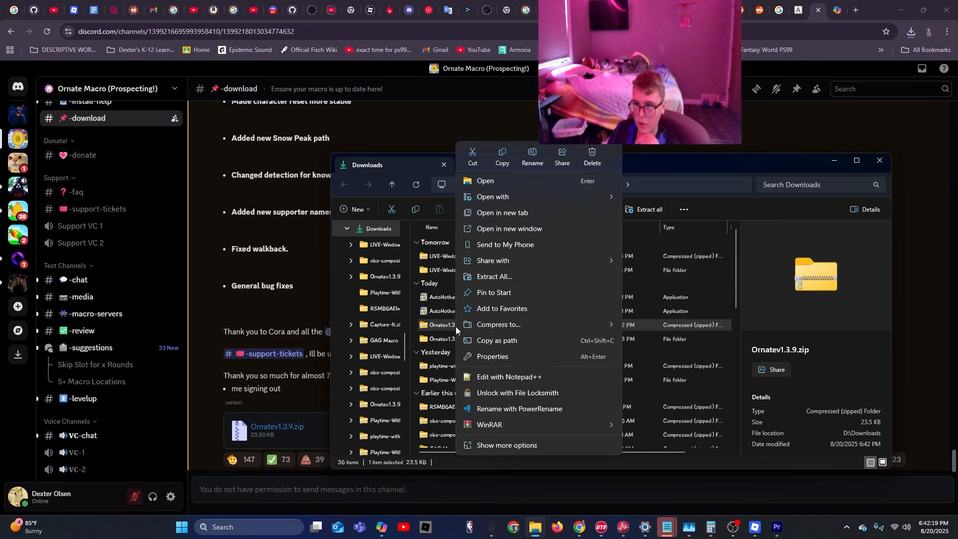
click(493, 276)
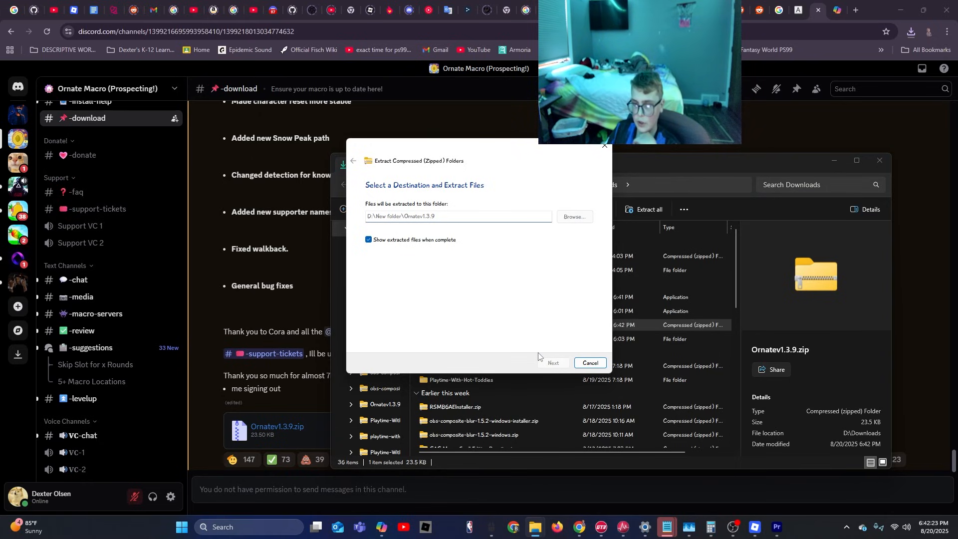
click(554, 362)
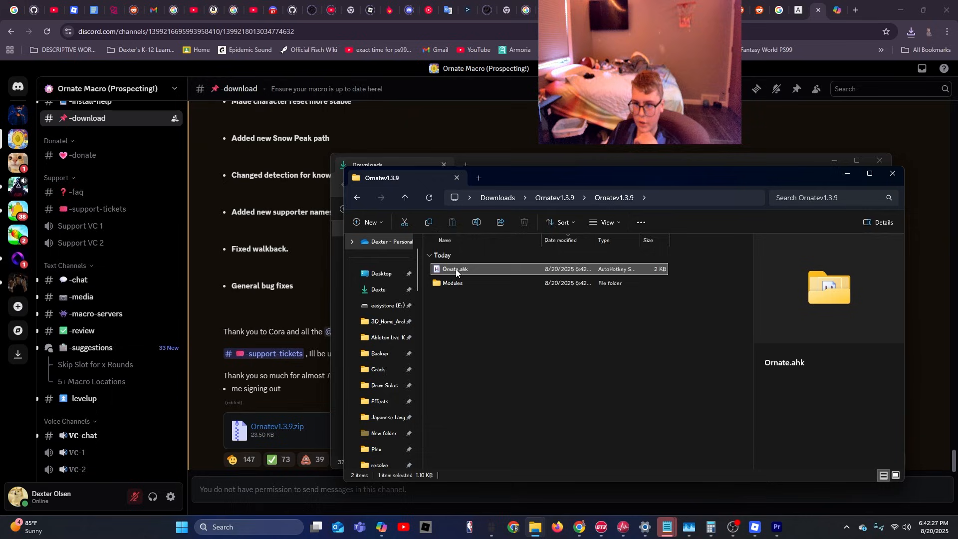
double_click(455, 268)
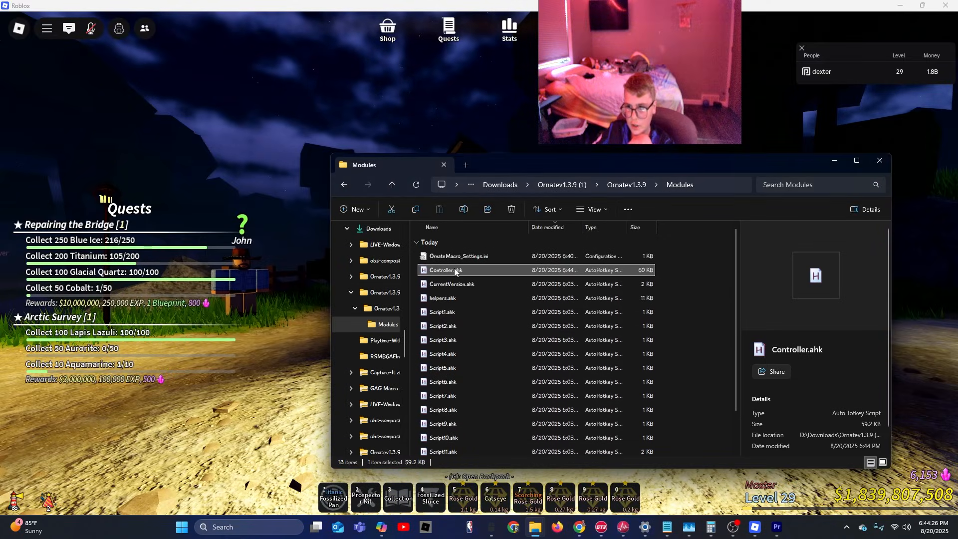
mouse_move(455, 270)
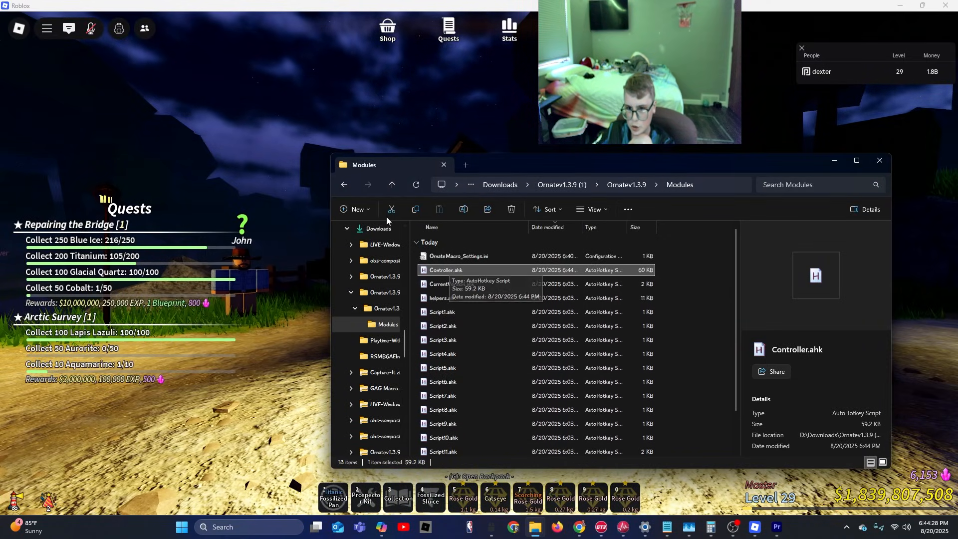
Launch Ornate.ahk from the Ornatev1.3.9 folder, allowing the UAC prompt, so the macro window opens
click(391, 185)
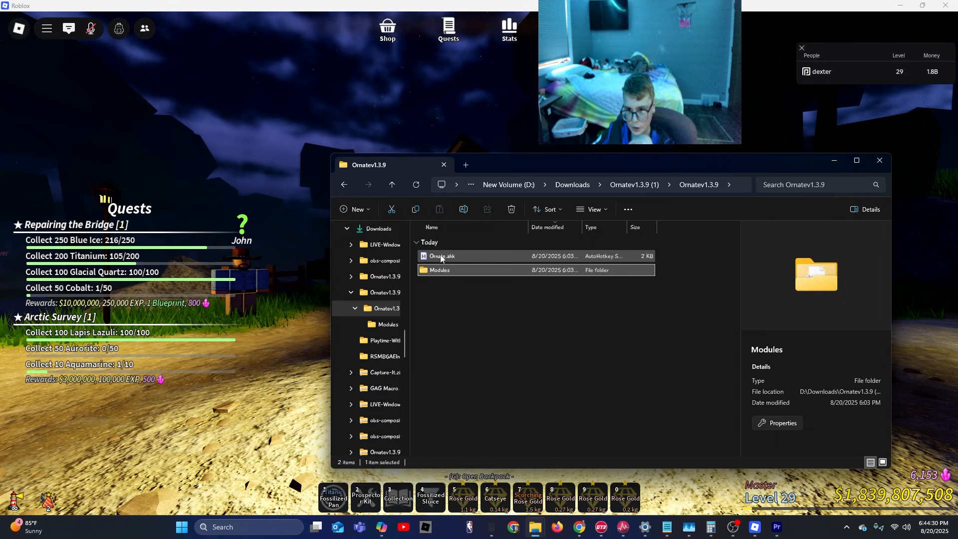
double_click(441, 256)
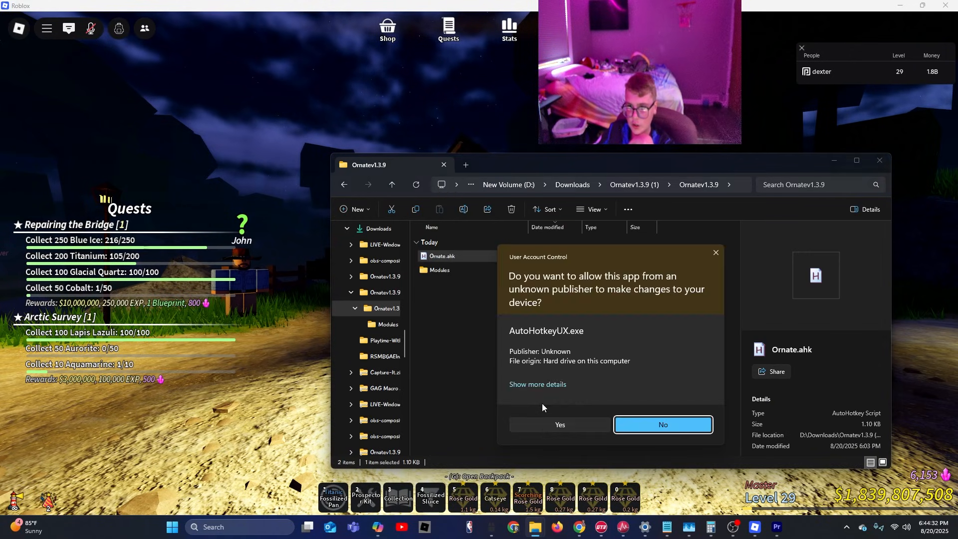
click(661, 424)
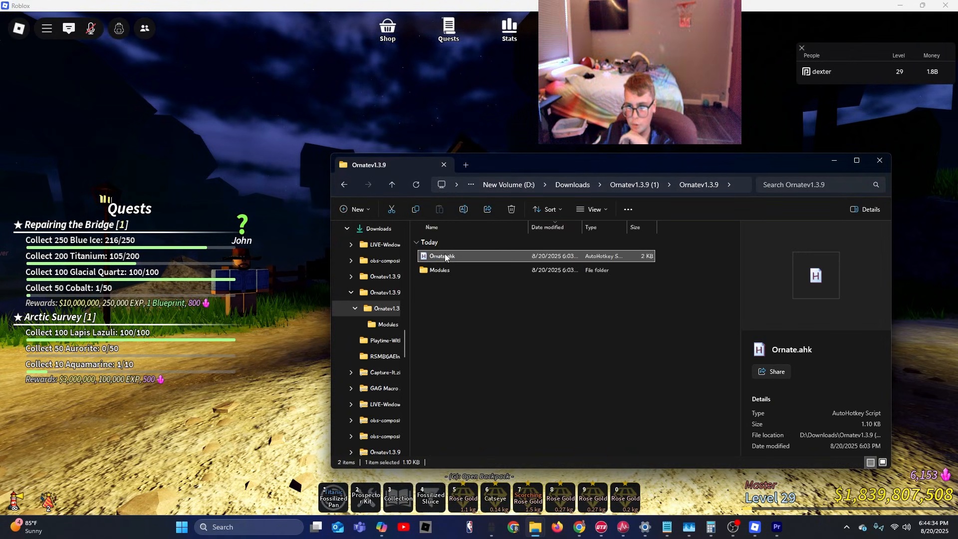
double_click(441, 255)
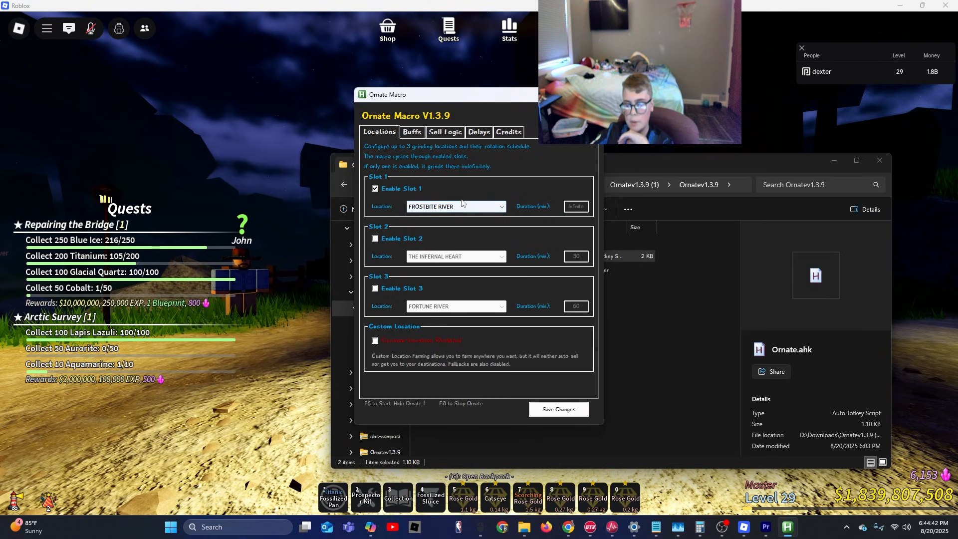
Leave only Slot 1 on Frostbite River, with Slot 2 duration 0 and custom-location farming off
click(455, 206)
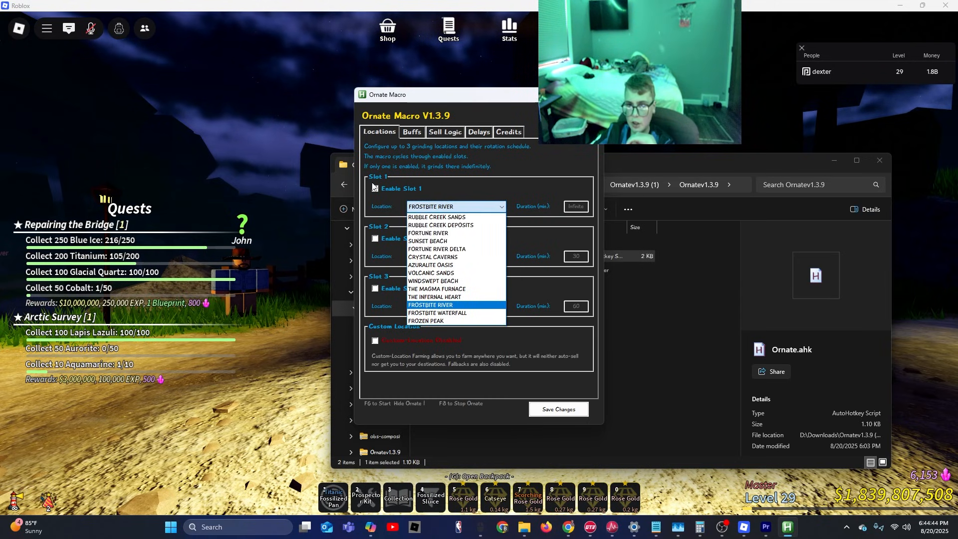
click(374, 188)
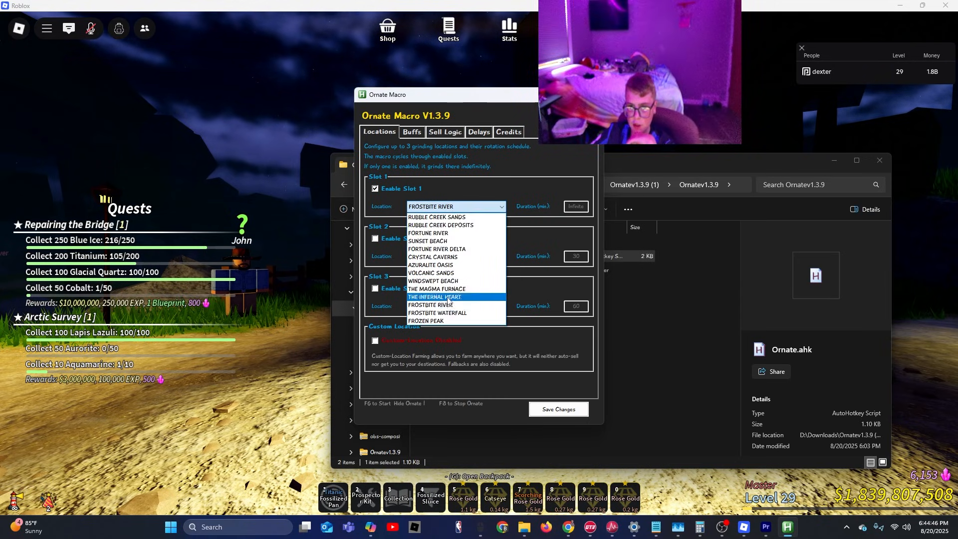
click(434, 297)
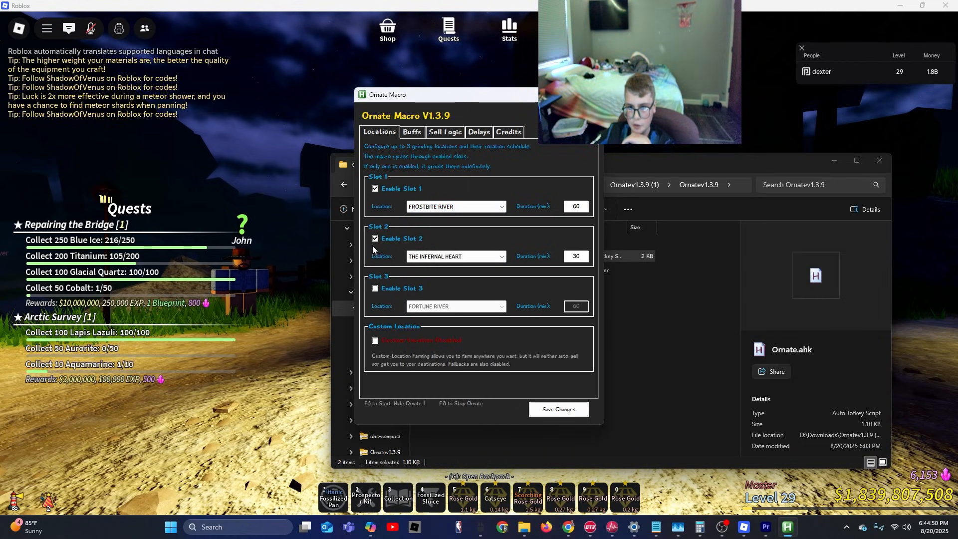
click(455, 256)
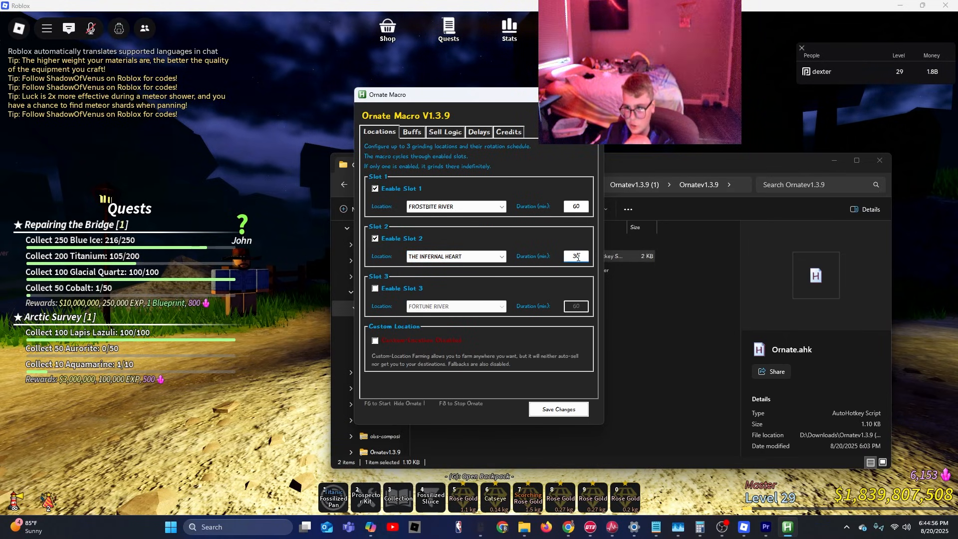
text(0)
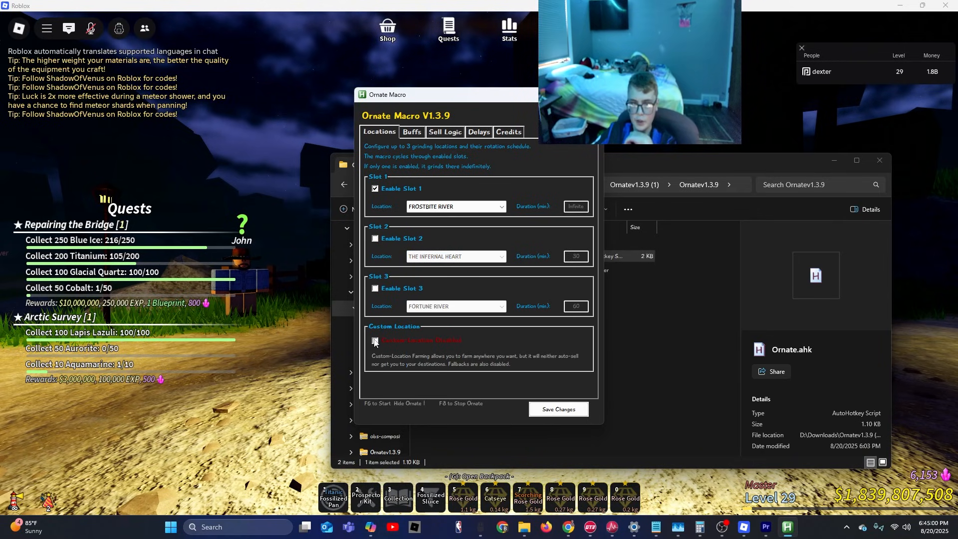
click(374, 340)
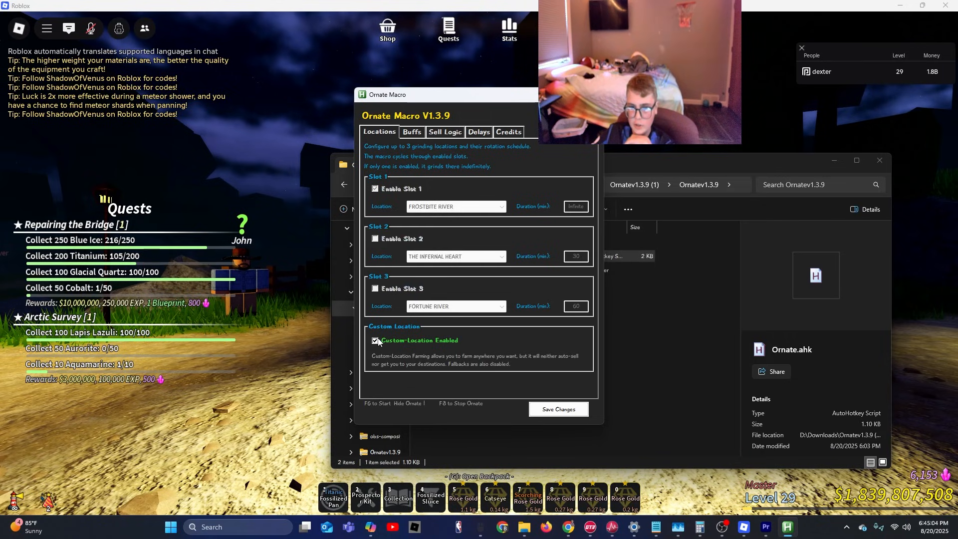
click(374, 340)
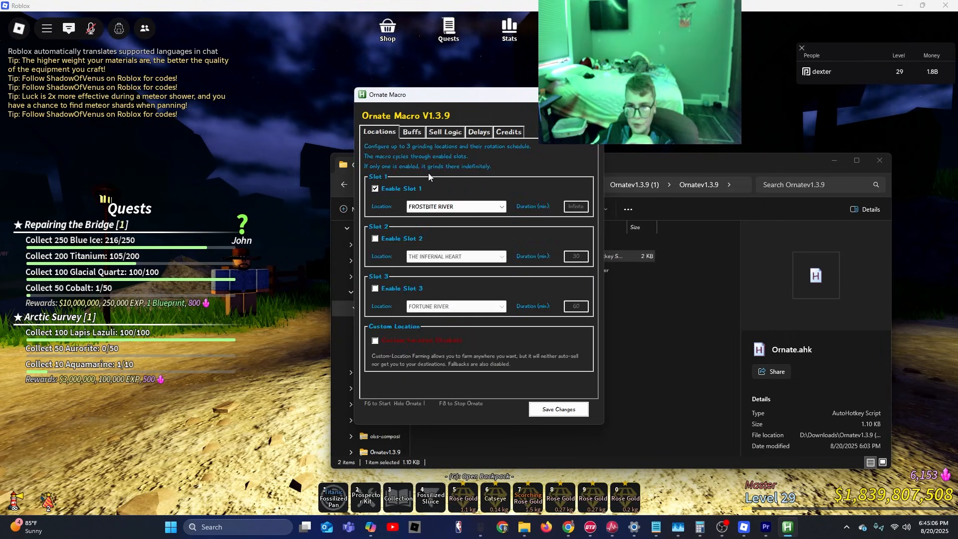
In Sell Logic, try Merchant-Auto-Sell then switch back to Instant-Sell-Gamepass
click(411, 132)
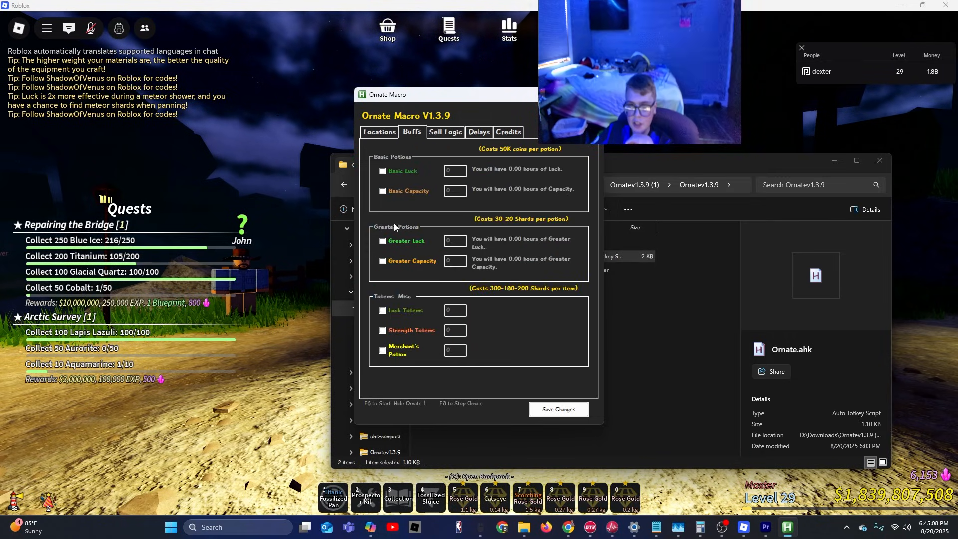
click(444, 132)
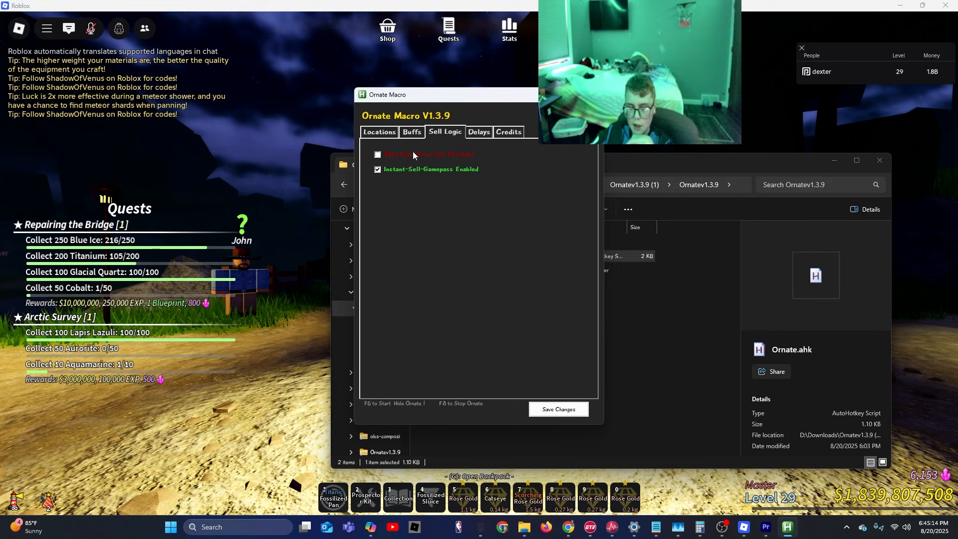
click(377, 153)
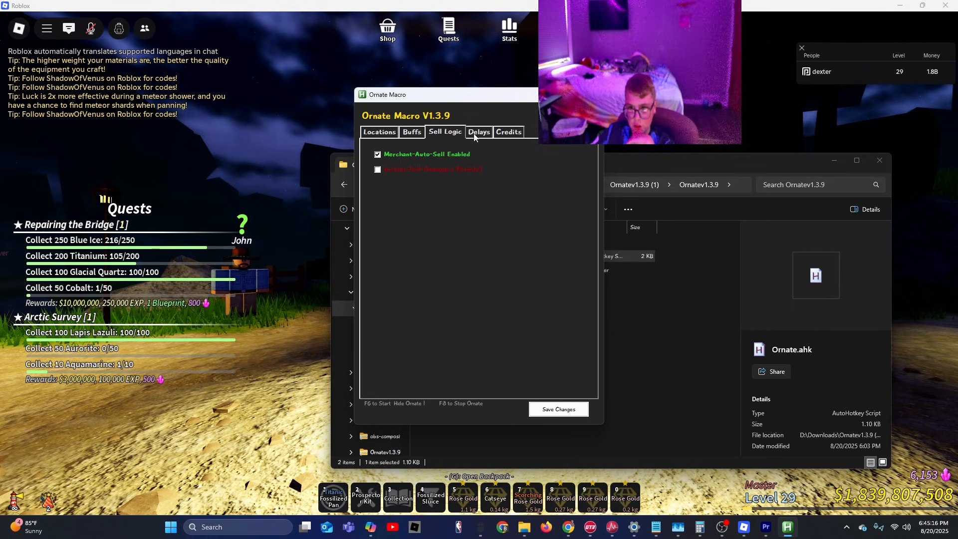
click(377, 169)
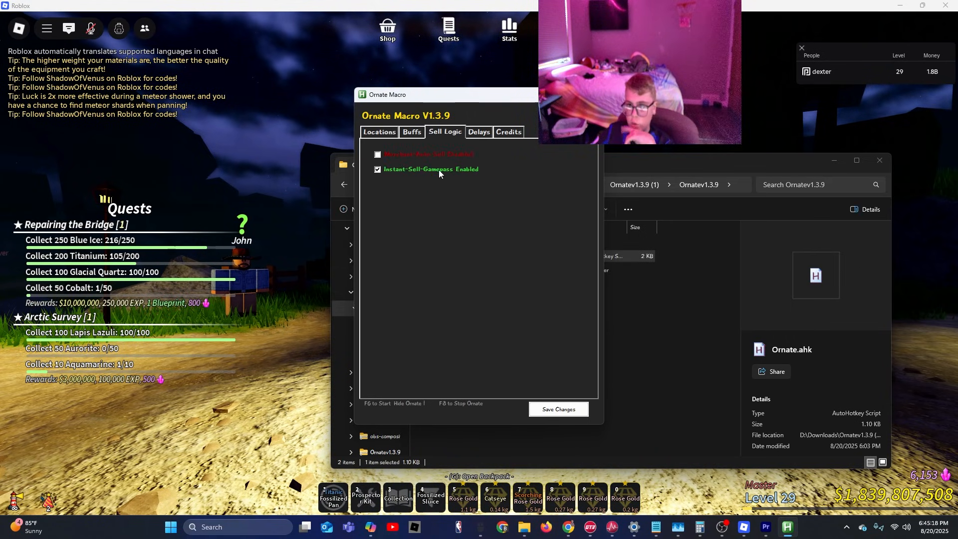
click(478, 132)
text(182)
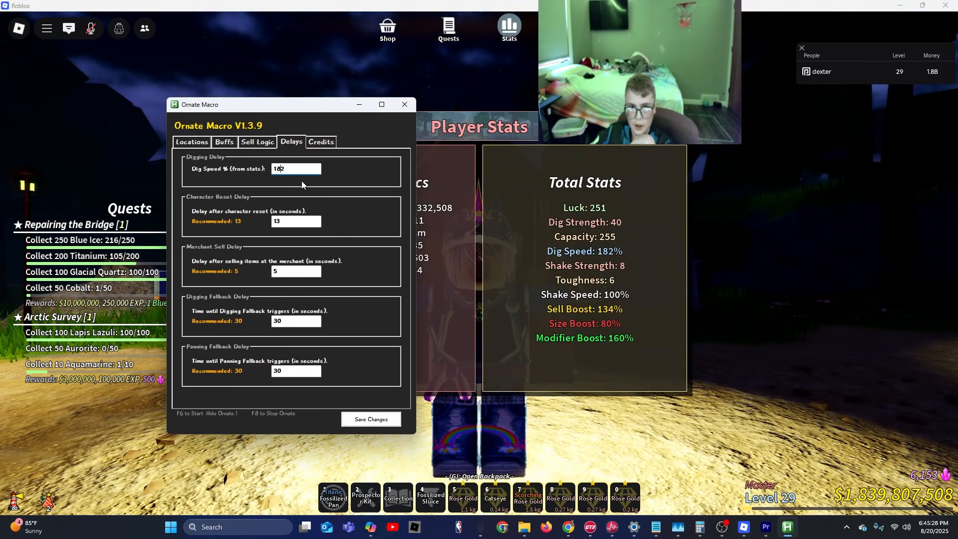
Set Dig Speed % to 182 on the Delays tab and save the changes
click(370, 419)
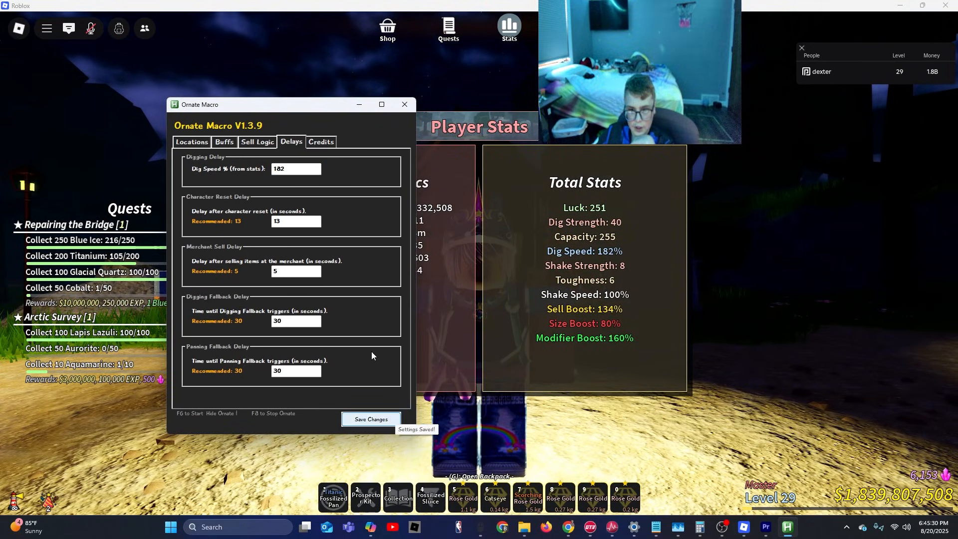
click(191, 142)
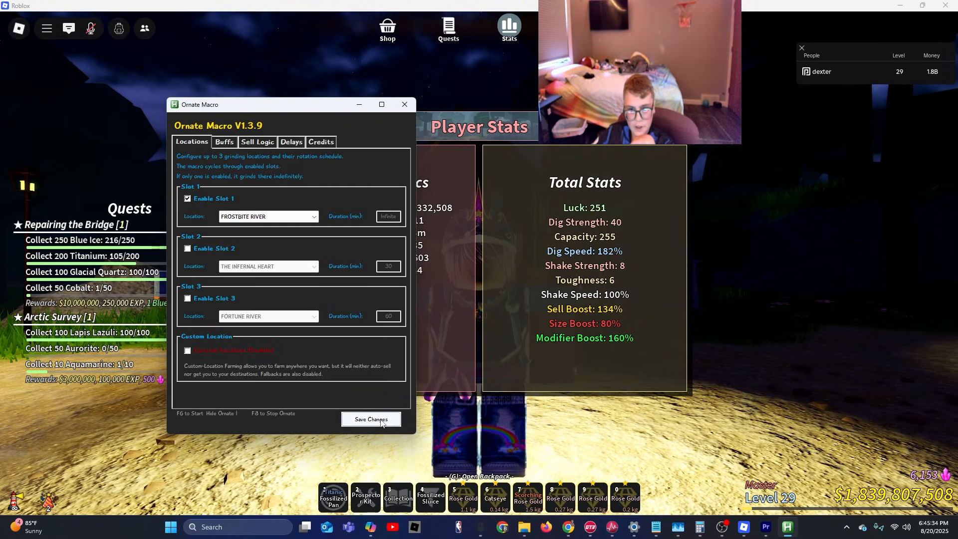
click(291, 142)
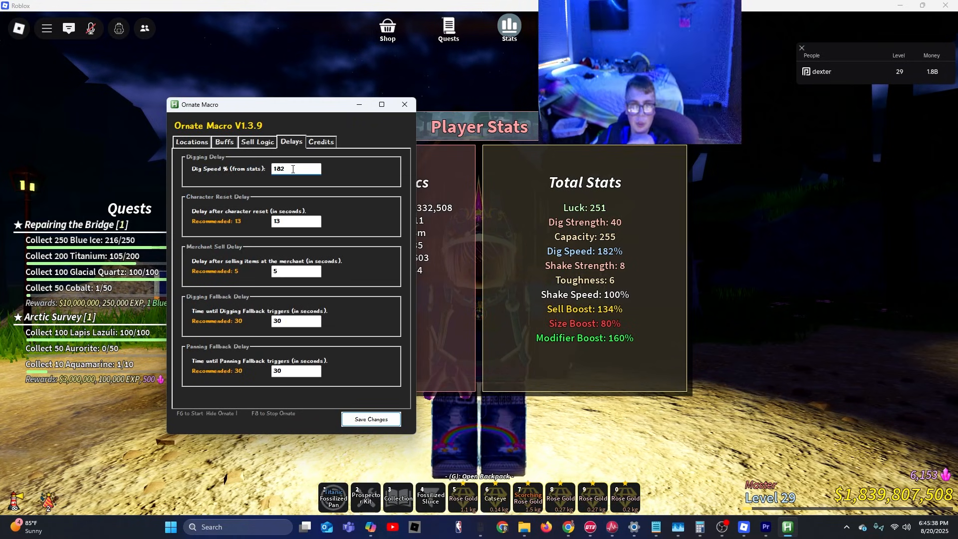
triple_click(295, 169)
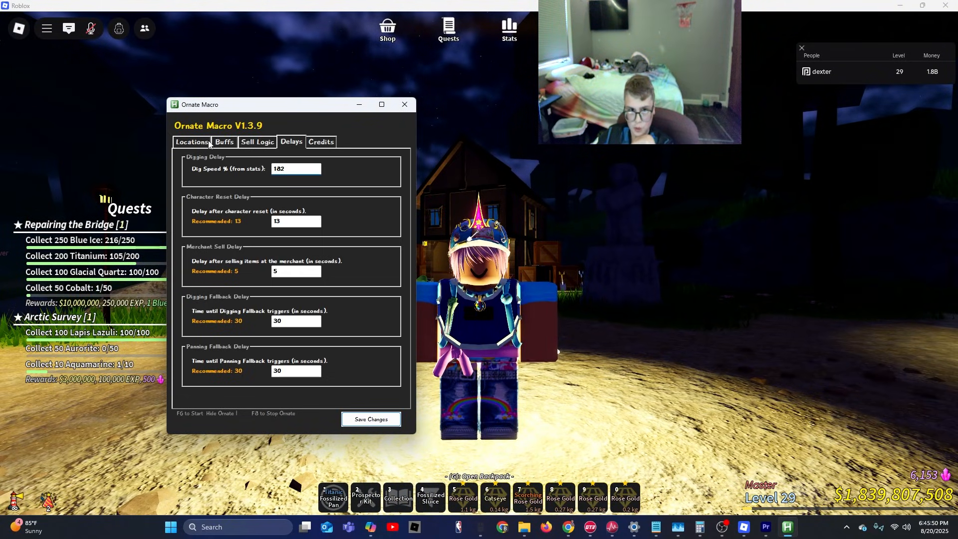
click(192, 141)
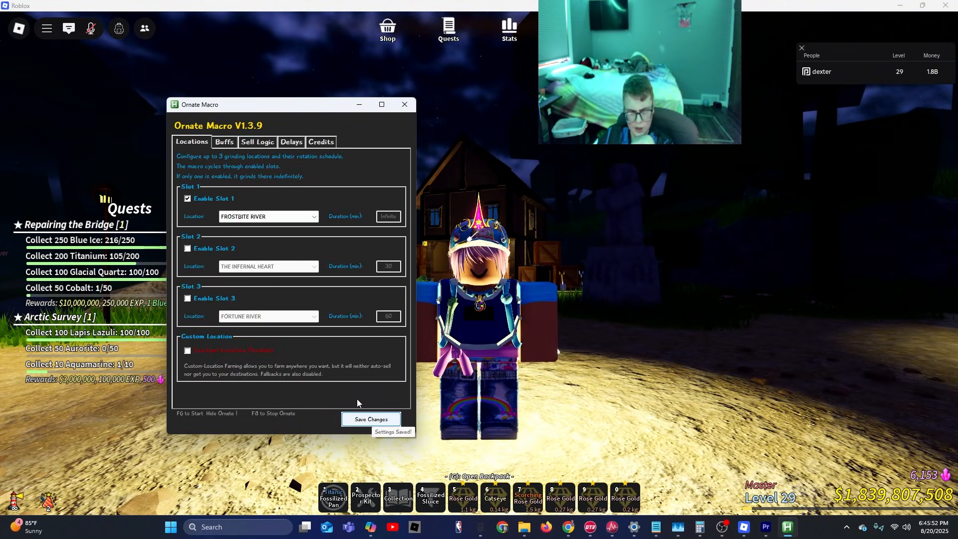
click(291, 141)
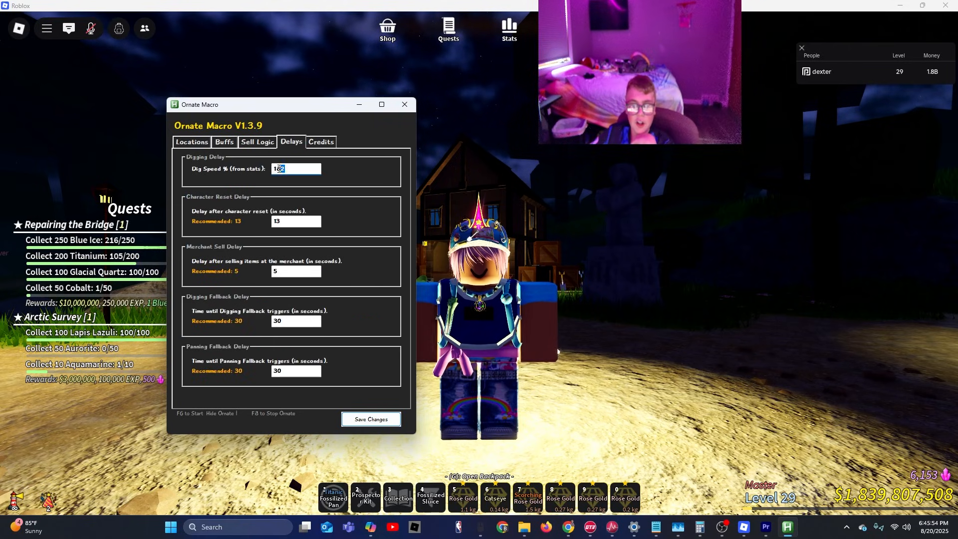
text(182)
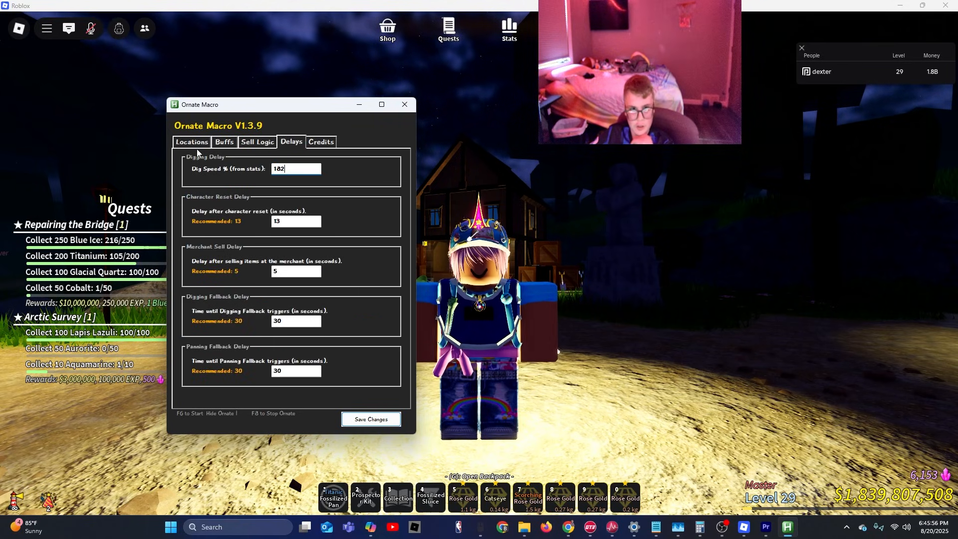
click(192, 142)
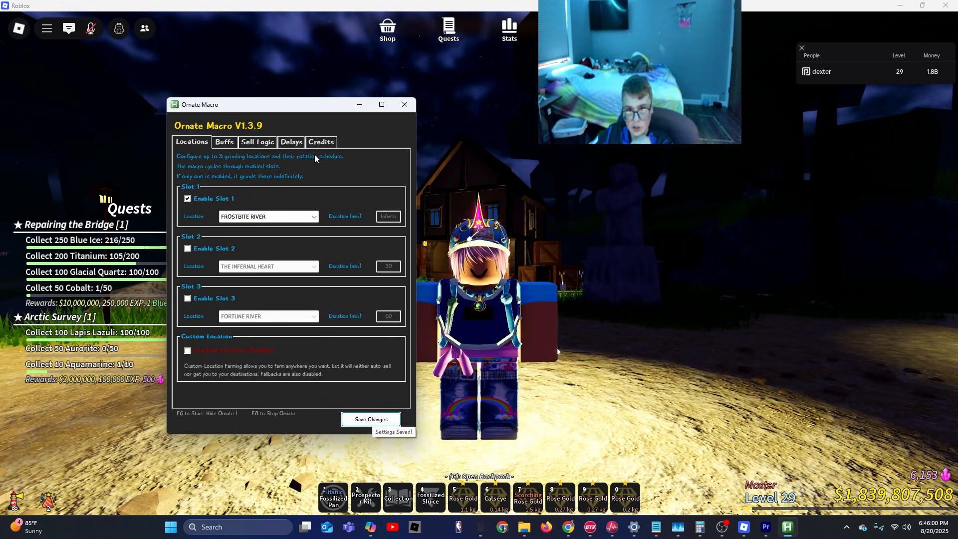
click(320, 142)
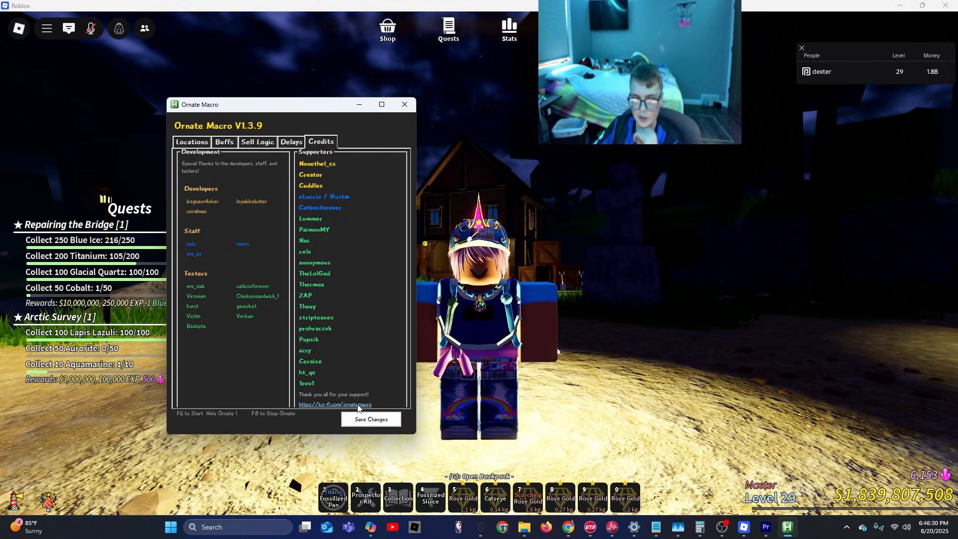
click(192, 141)
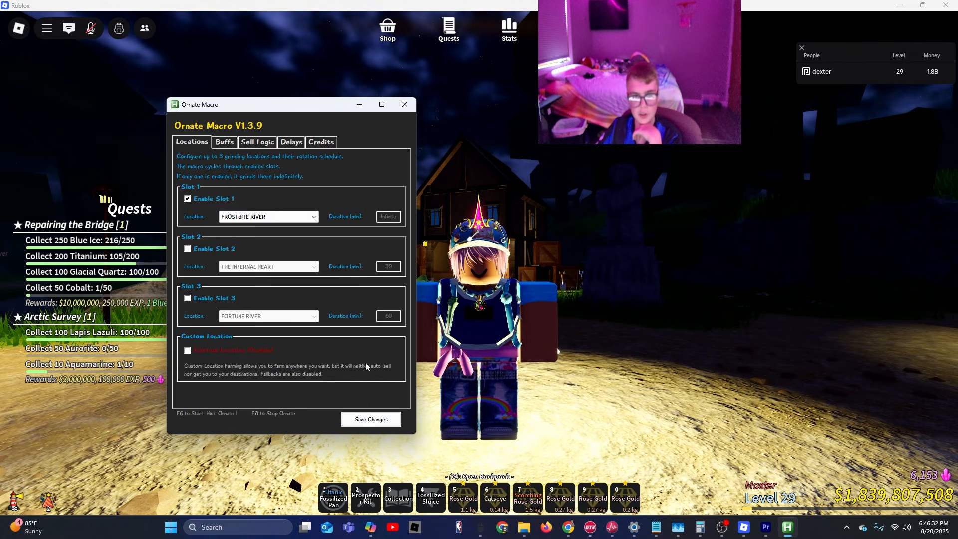
Save the settings before setting Slot 2 to Rubble Creek Deposits for 60 minutes
click(370, 419)
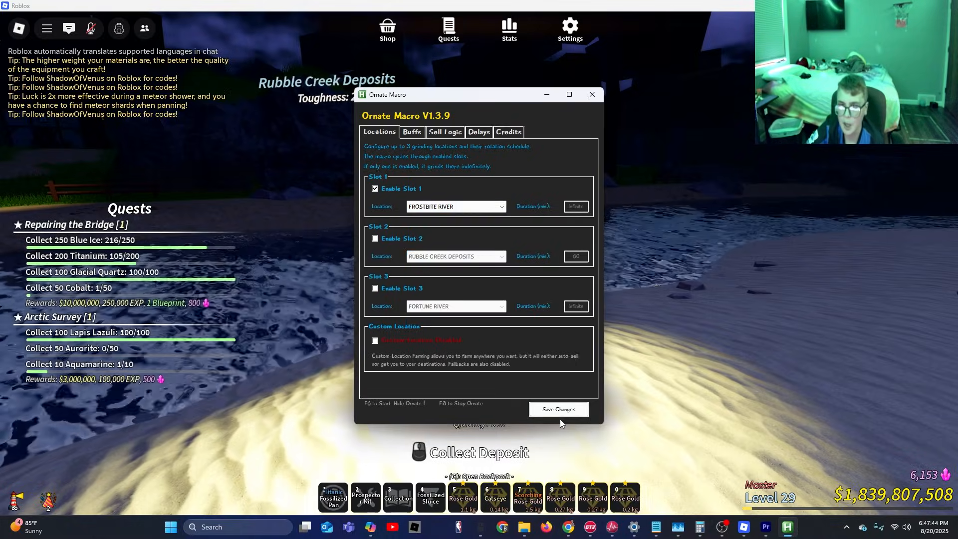
Save the updated location slots and review the Delays tab, where dig speed reads 123
click(557, 409)
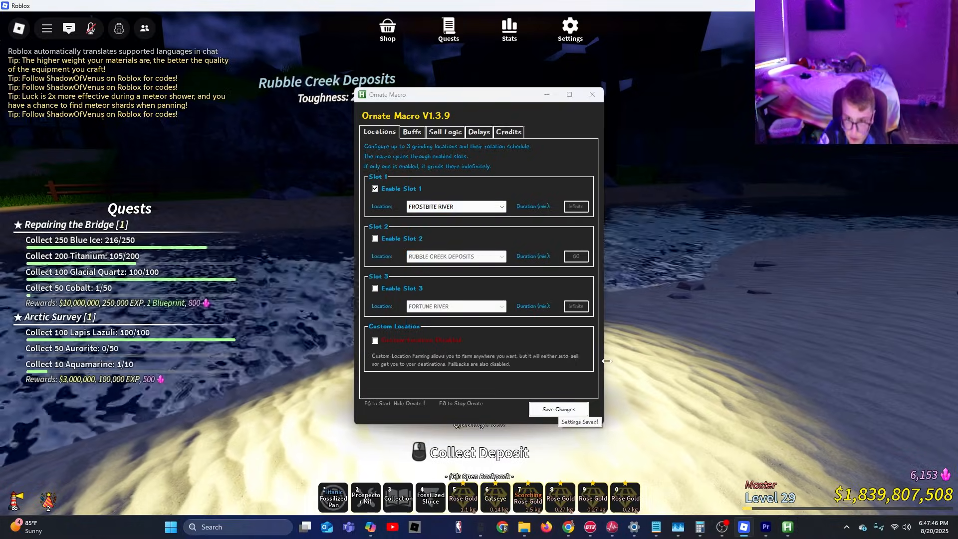
click(590, 93)
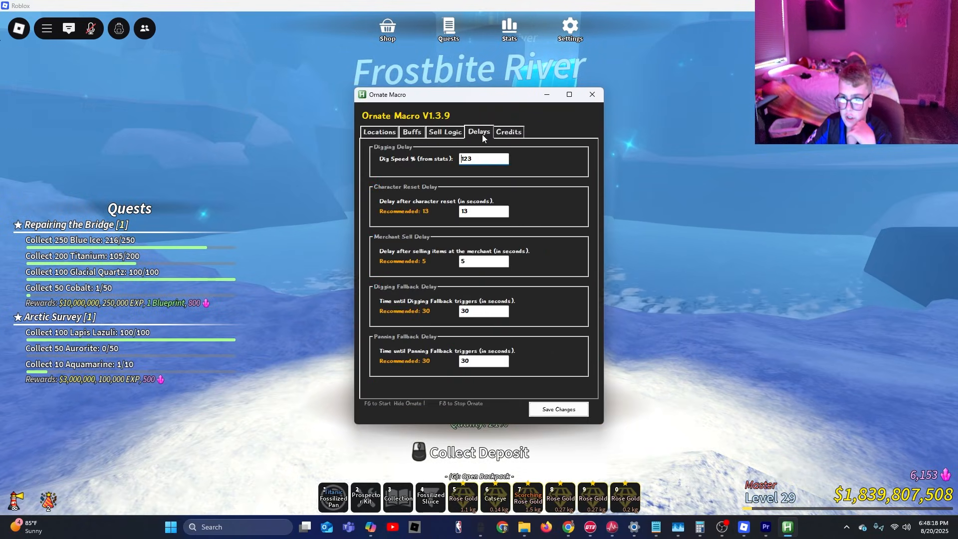
Restore Dig Speed % to 182 and save, then review Sell Logic and Credits
text(18)
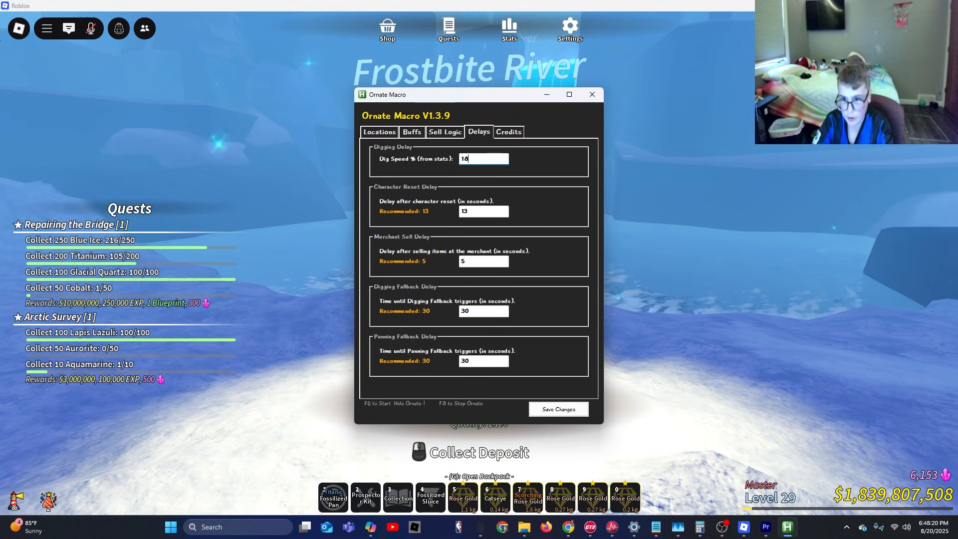
click(556, 409)
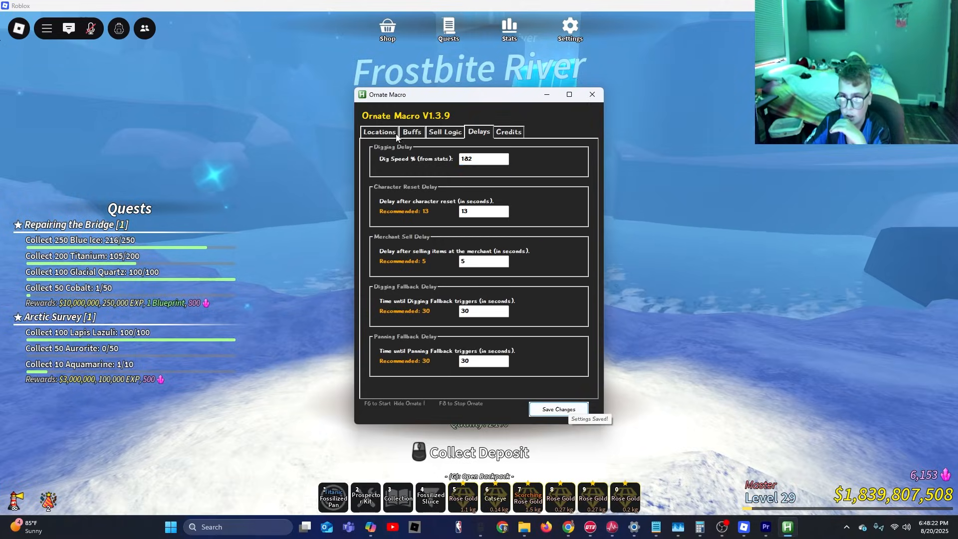
click(444, 132)
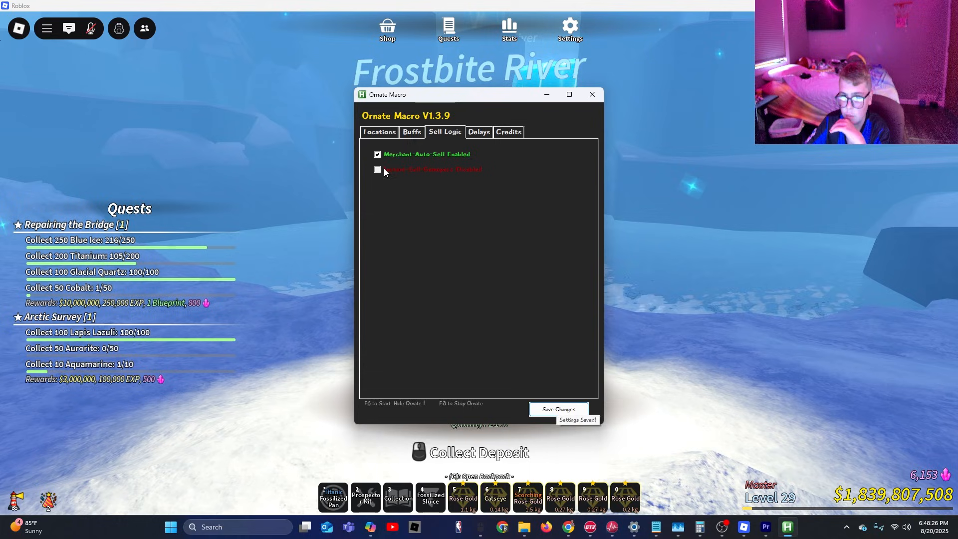
click(508, 132)
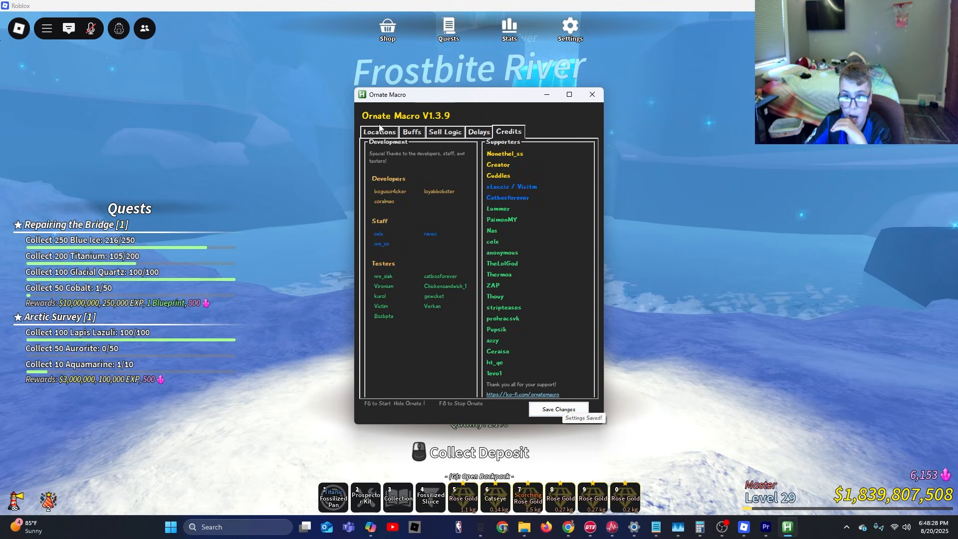